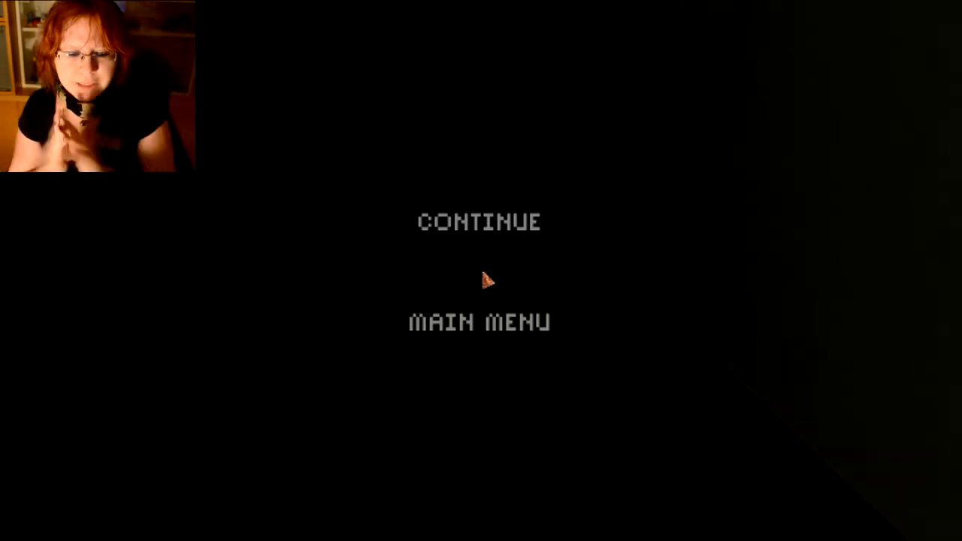
Walk forward through the level and read the note carried in the inventory
left_click(481, 223)
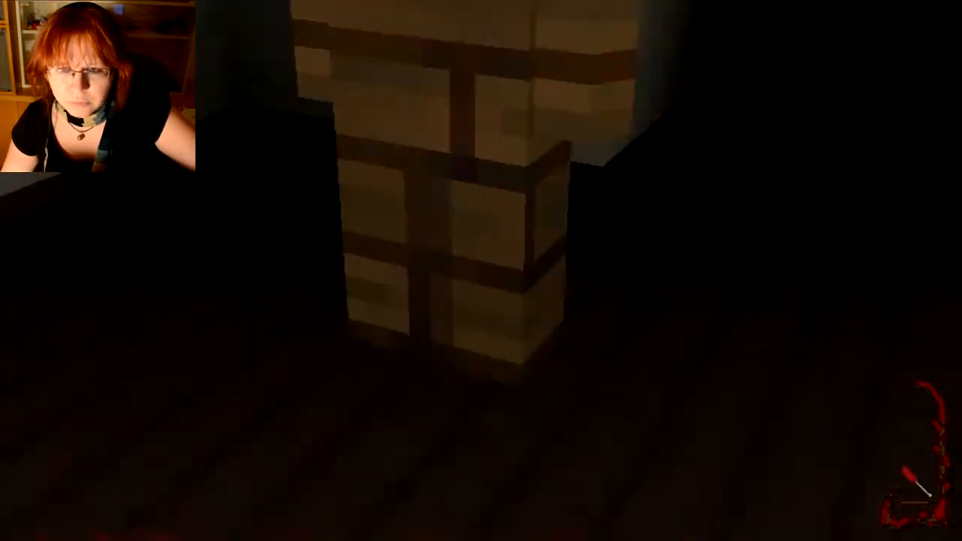
mouse_move(481, 271)
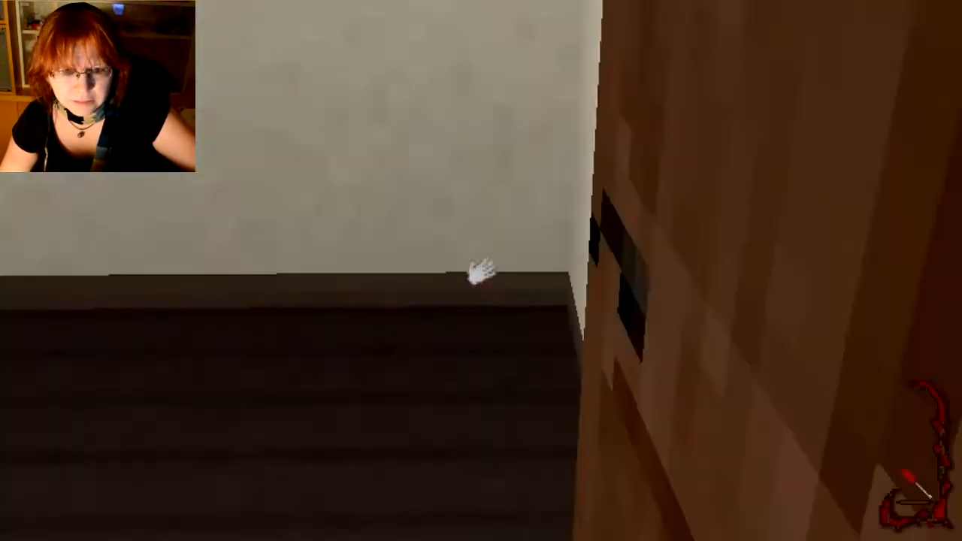
mouse_move(481, 278)
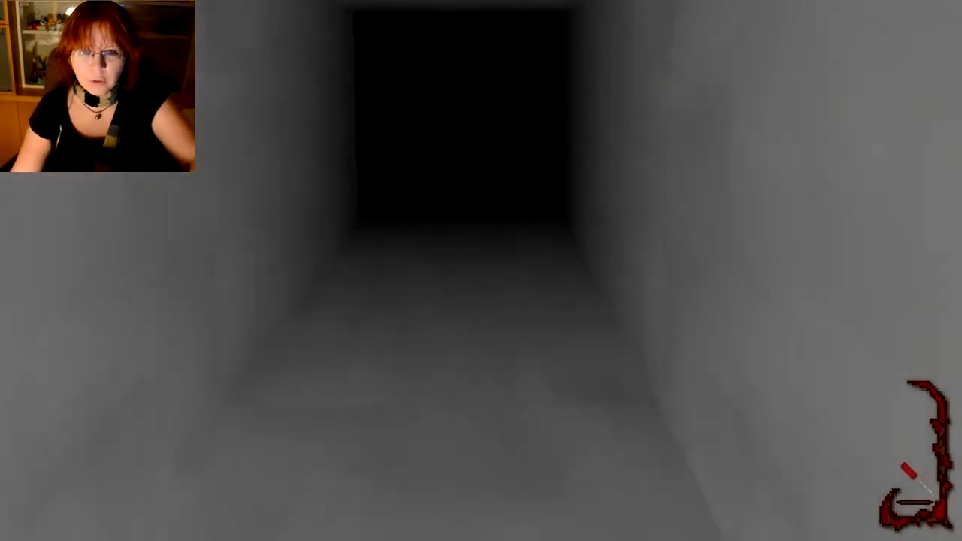
key("w")
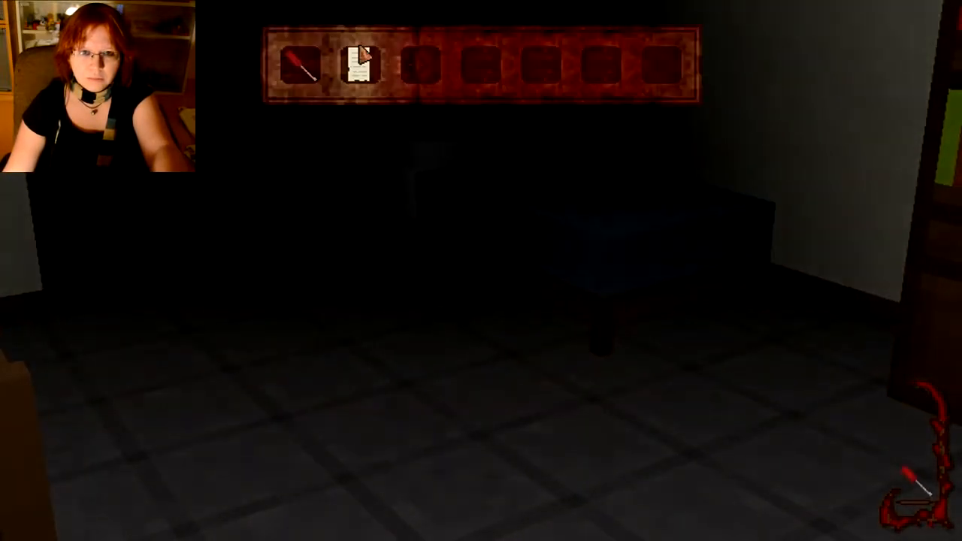
left_click(355, 64)
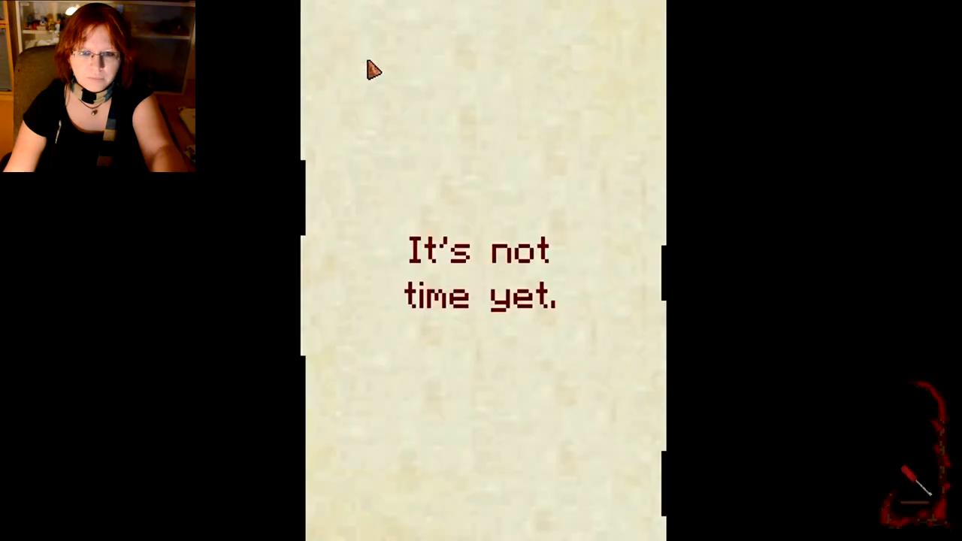
mouse_move(744, 342)
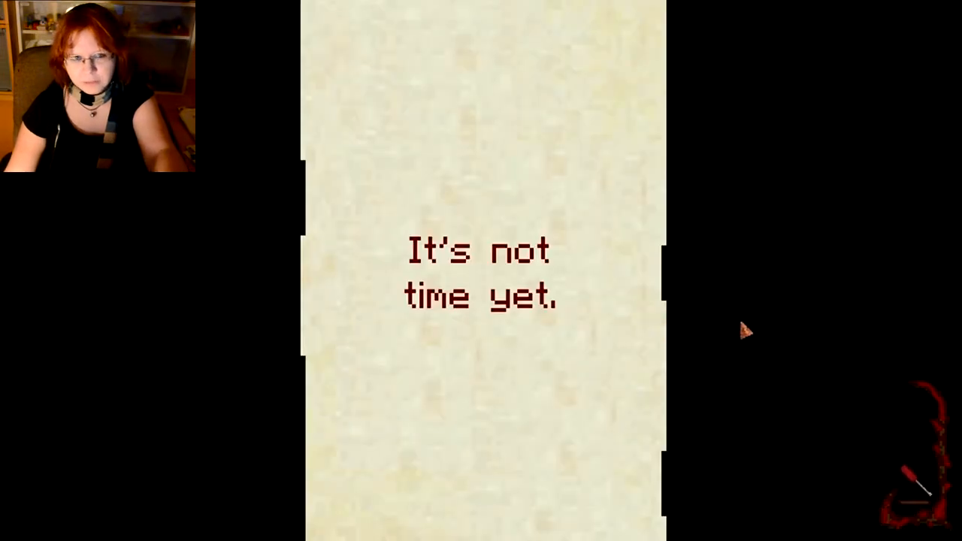
mouse_move(857, 358)
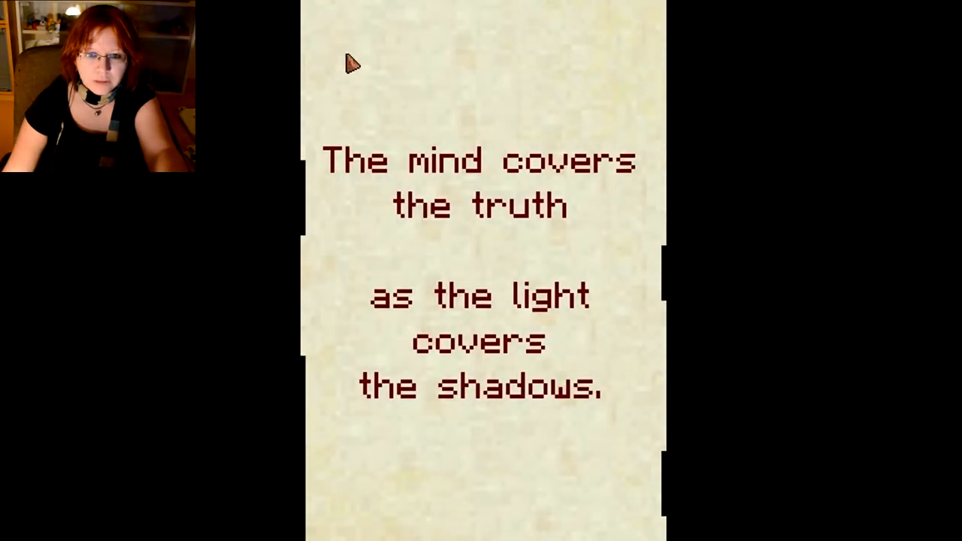
mouse_move(719, 48)
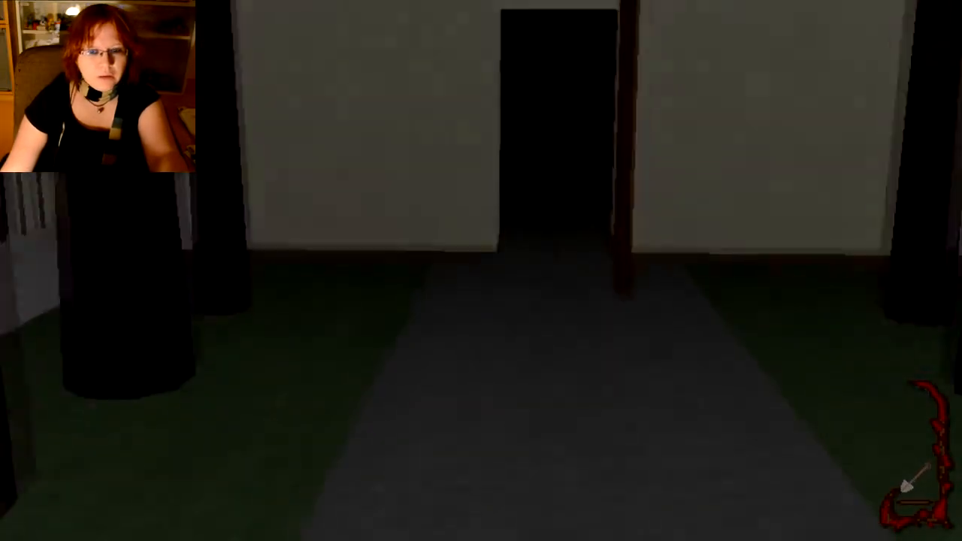
key("w")
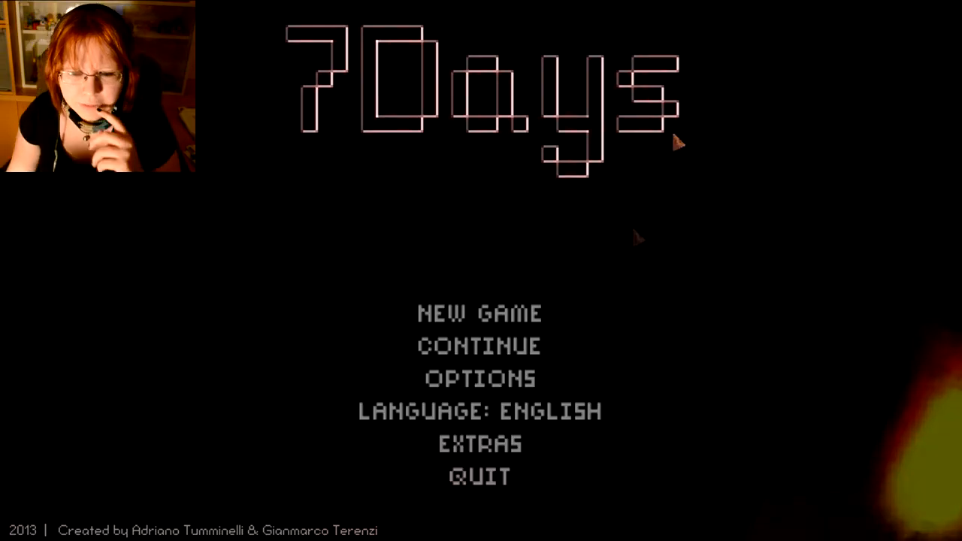
Visit the Extras section and return to the main menu
left_click(479, 443)
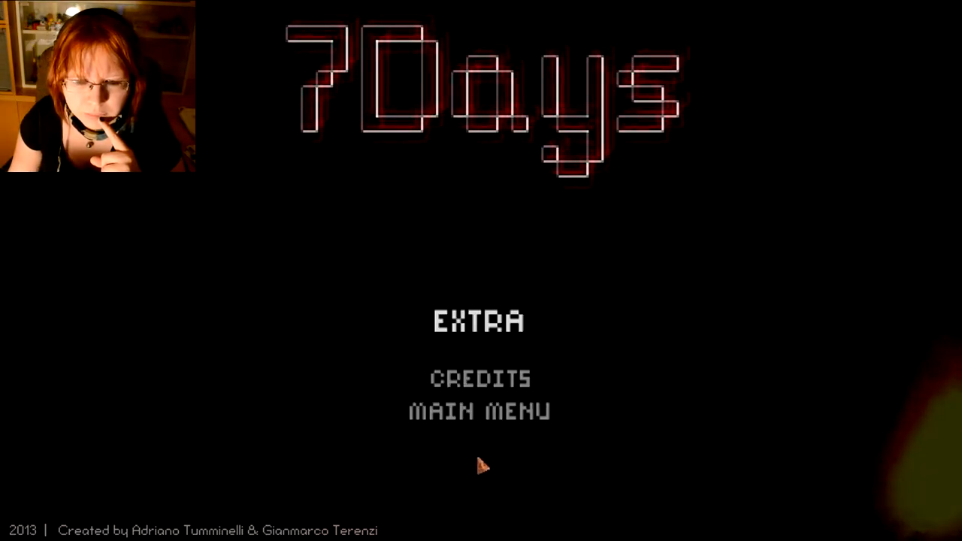
left_click(480, 412)
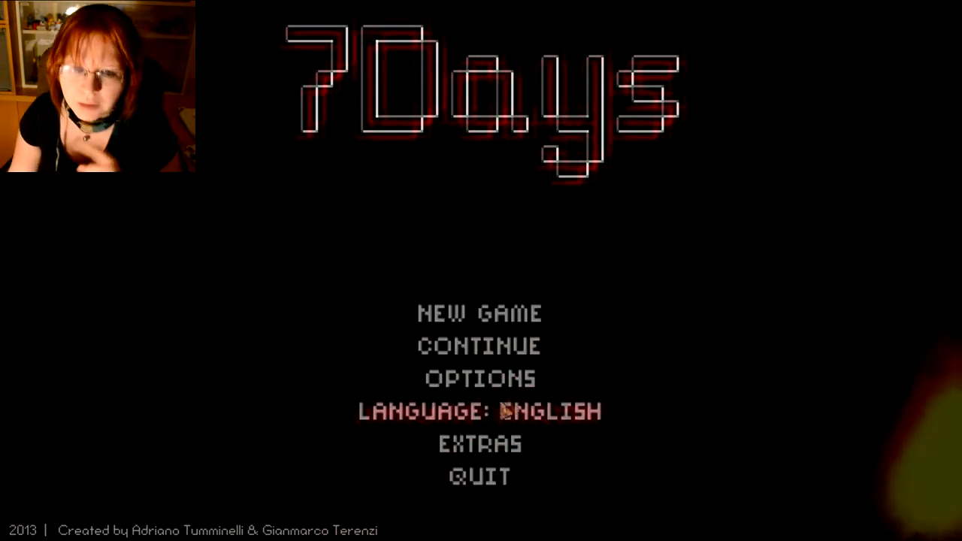